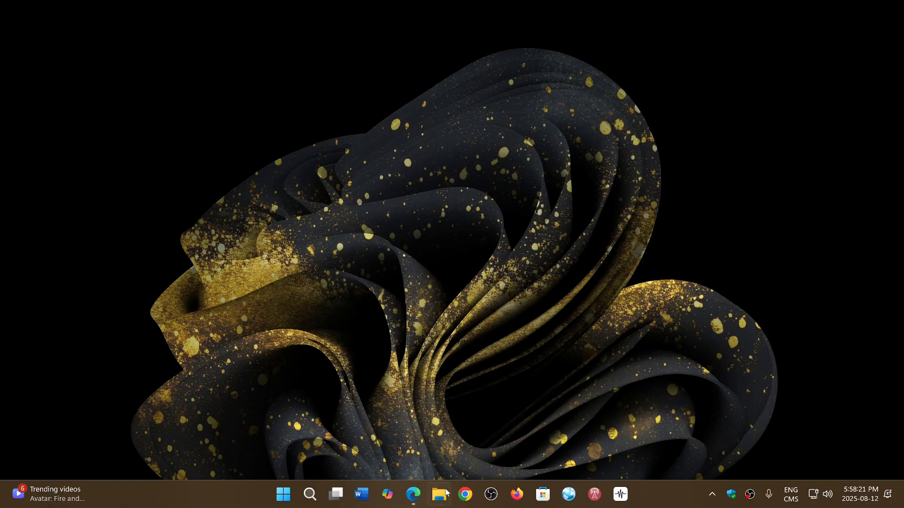
Launch Chrome and reach the About page showing version 139.0.7258.128 up to date.
click(464, 494)
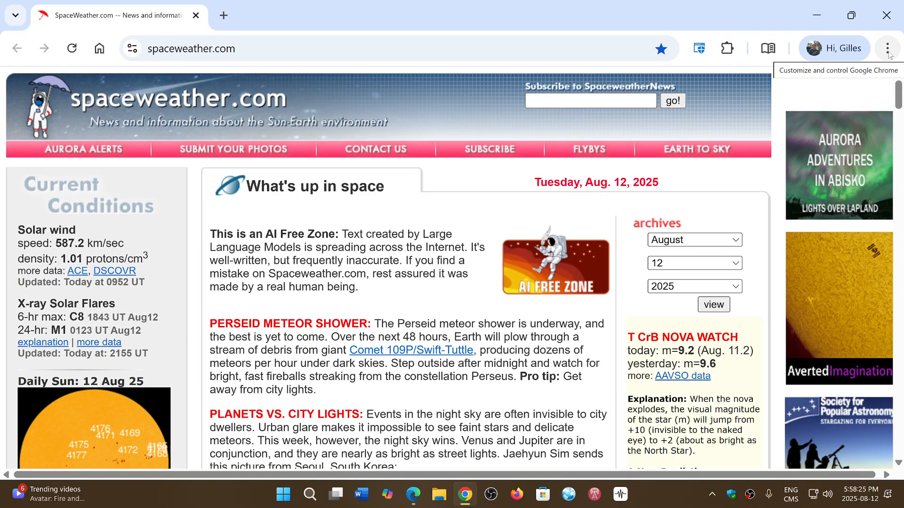
click(887, 48)
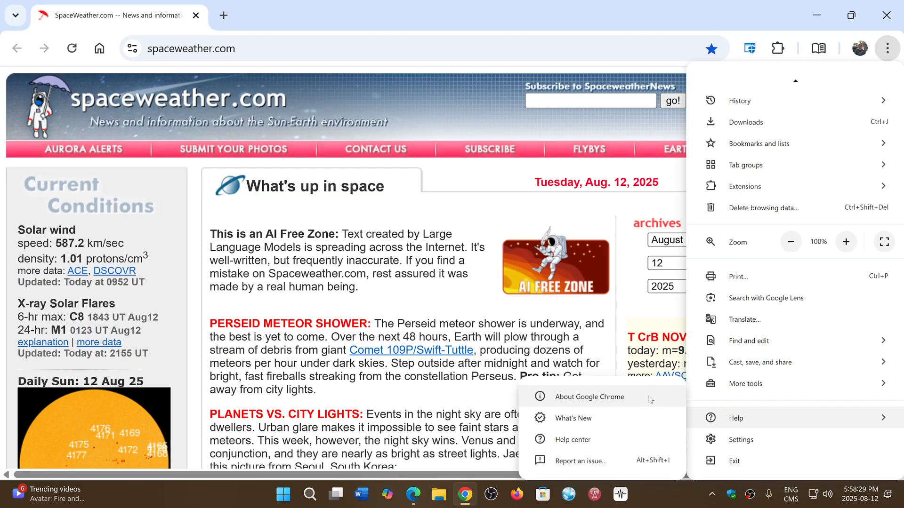
click(589, 396)
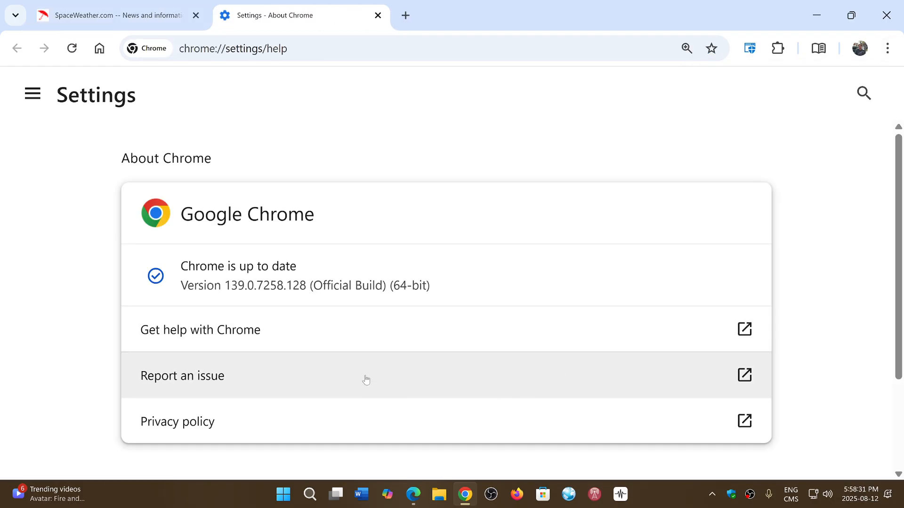
mouse_move(609, 204)
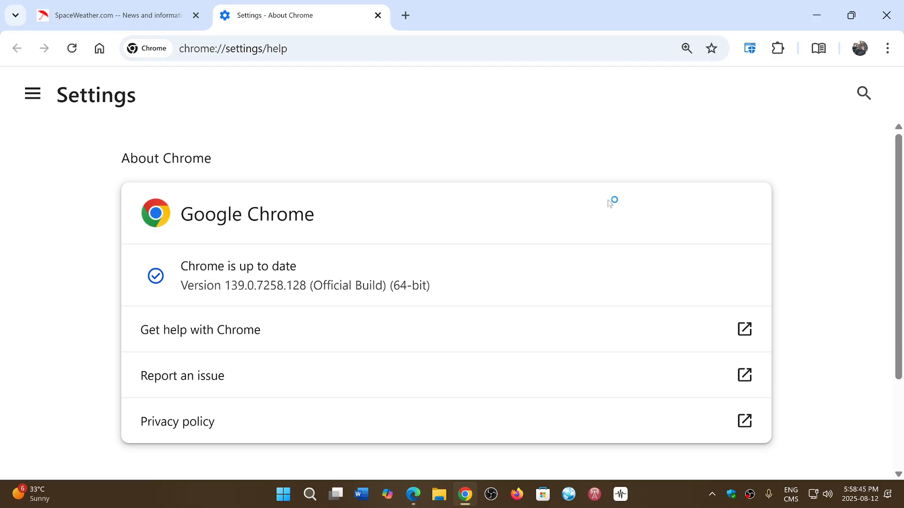
mouse_move(609, 203)
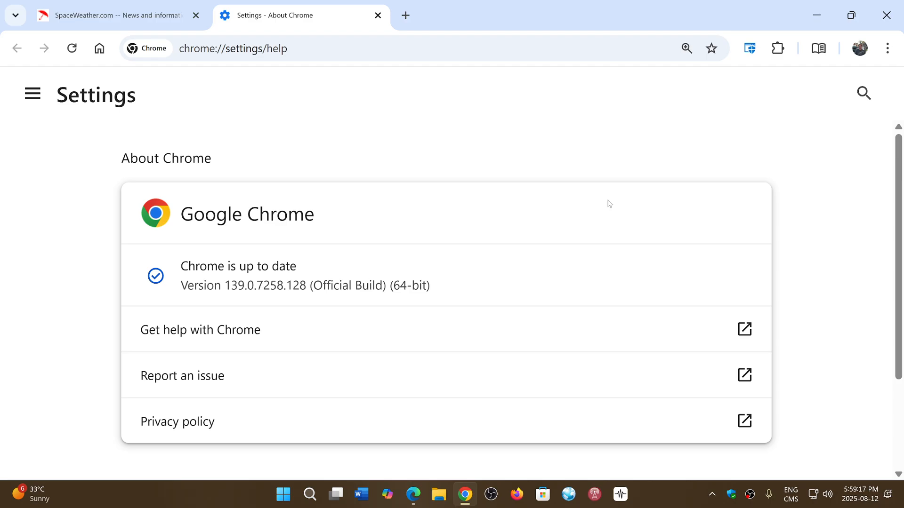
mouse_move(604, 211)
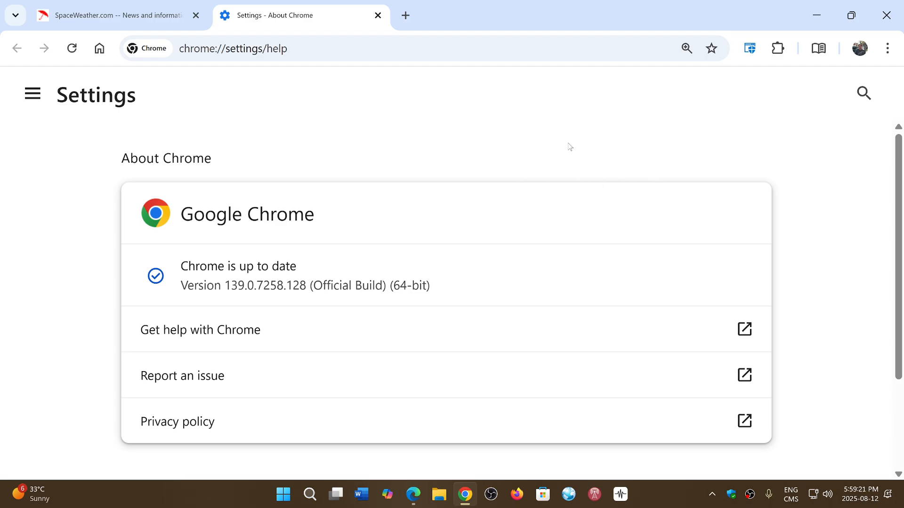
mouse_move(536, 232)
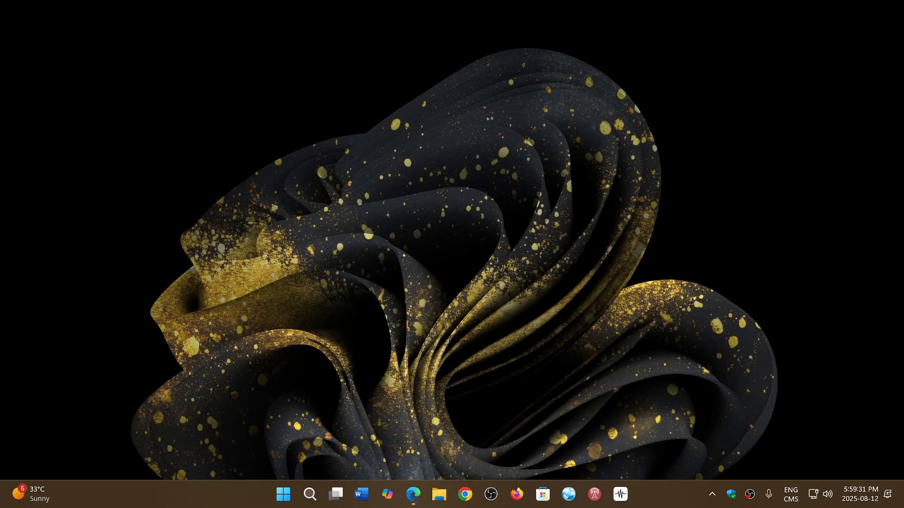
Restore the Chrome window on the SpaceWeather page and close it to the desktop.
click(464, 494)
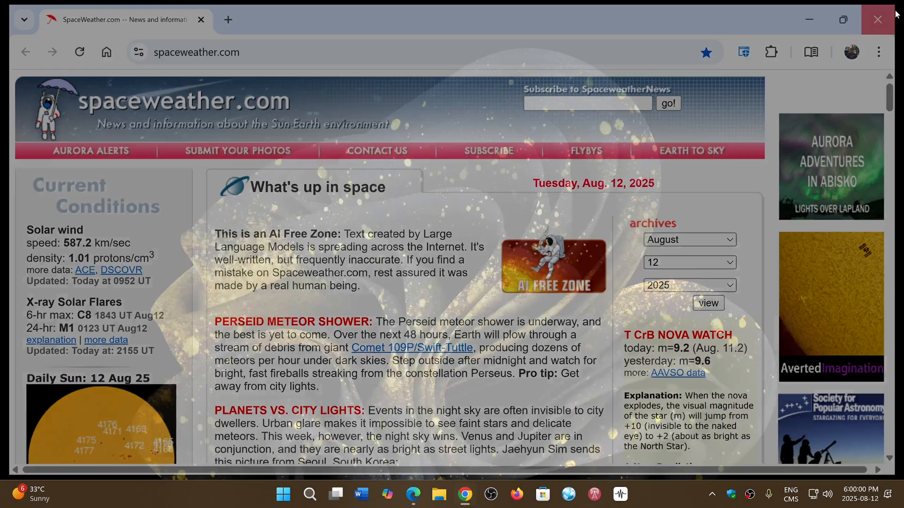
click(877, 19)
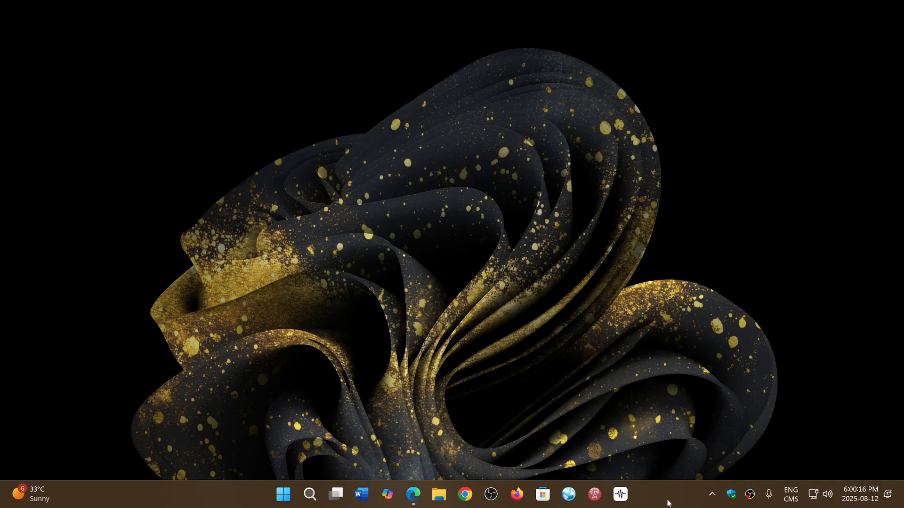
mouse_move(685, 386)
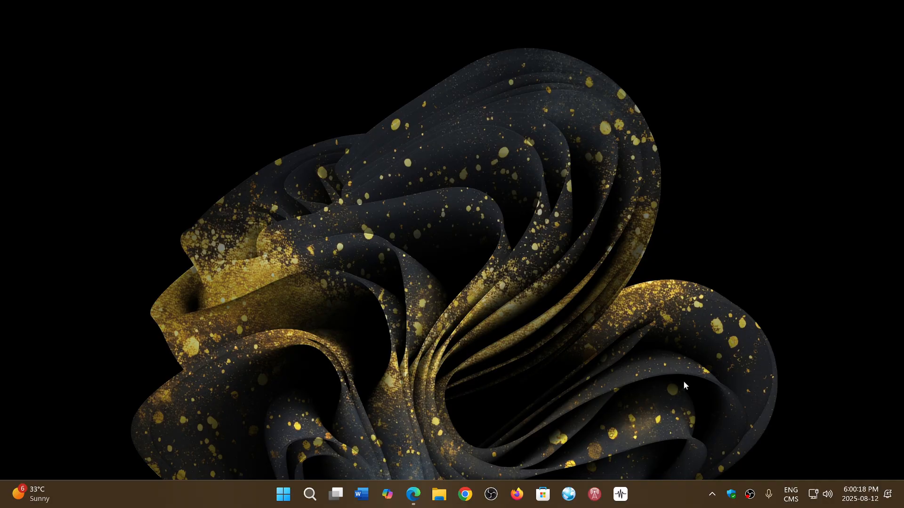
mouse_move(674, 405)
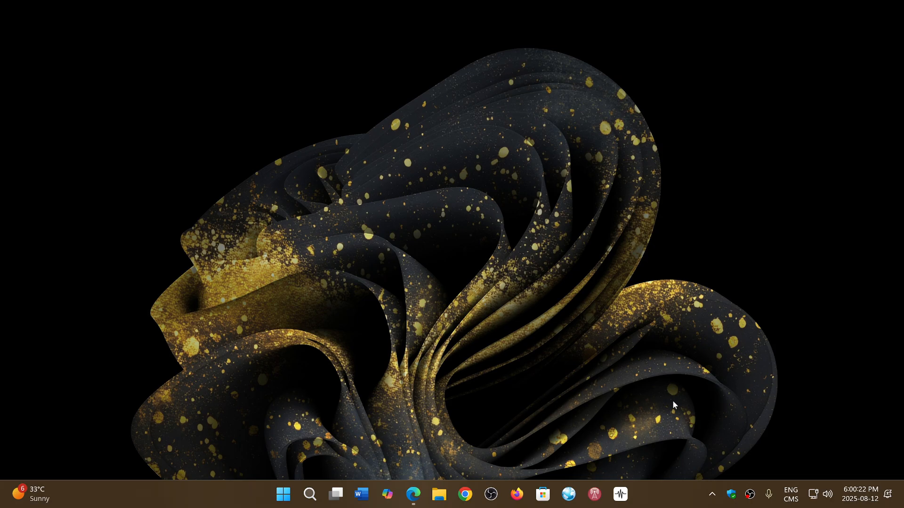
mouse_move(661, 497)
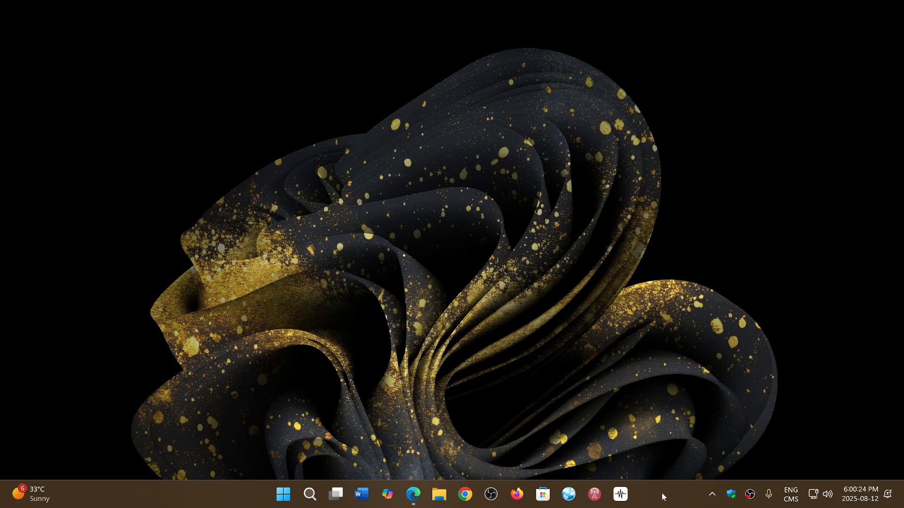